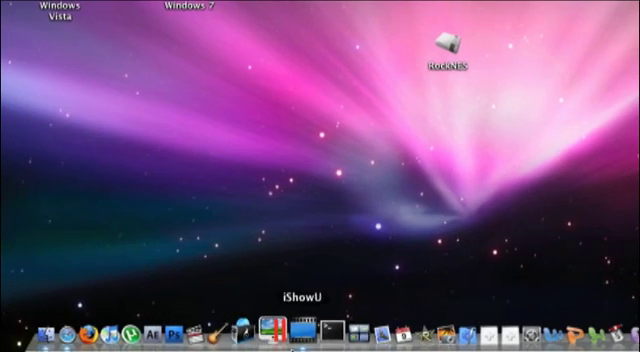
# - Open the NES Roms folder in Finder and browse its game files and the RockNES emulator
pyautogui.moveTo(440, 44); pyautogui.dragTo(320, 160)
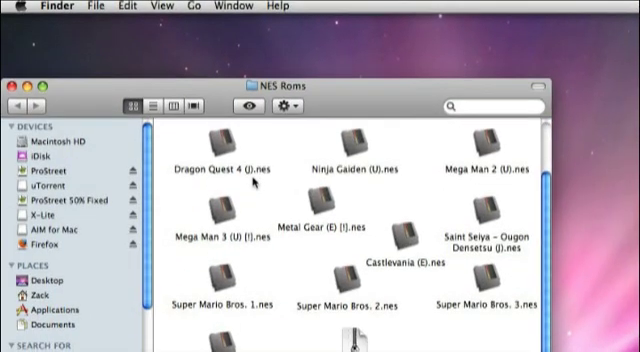
pyautogui.scroll(-3)
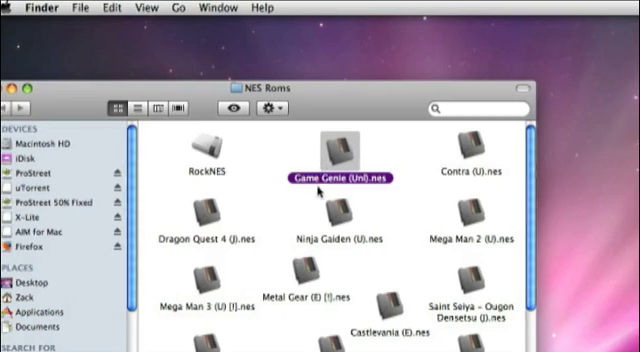
pyautogui.scroll(-3)
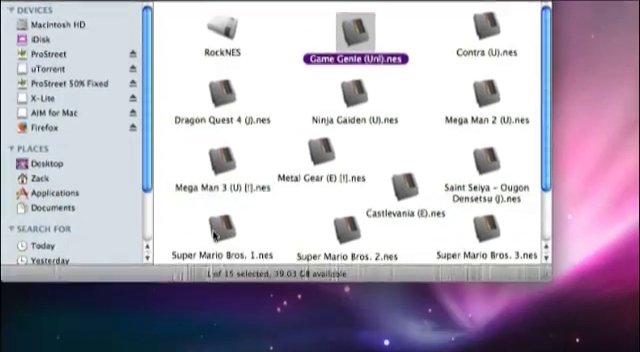
# - Launch RockNES and reach its keyboard control configuration in Preferences
pyautogui.doubleClick(214, 146)
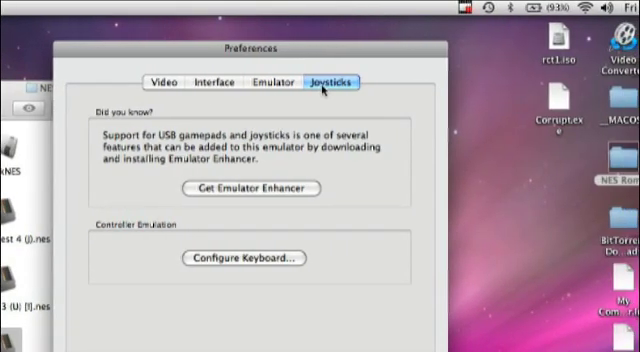
pyautogui.click(250, 256)
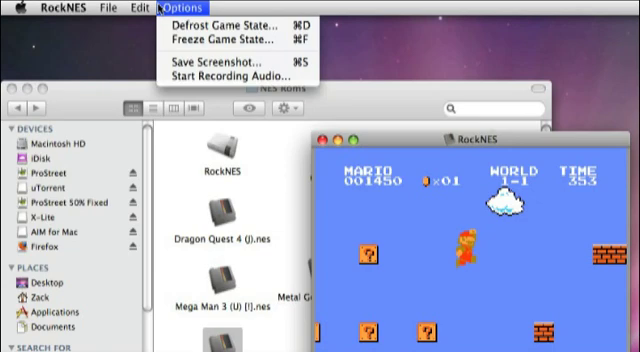
# - Show the Options menu with Freeze Game State, Save Screenshot and audio recording
pyautogui.click(110, 8)
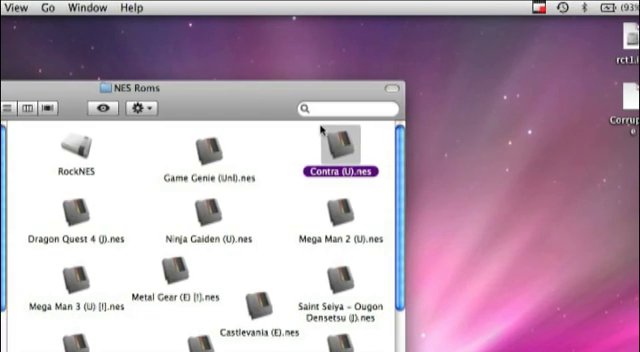
# - Browse further down the NES Roms folder past Contra, Ninja Gaiden and Mega Man 2
pyautogui.scroll(-3)
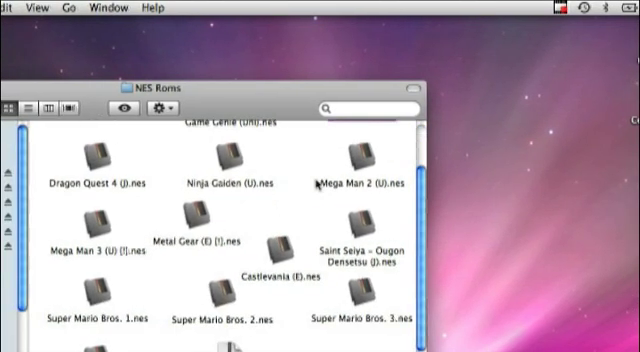